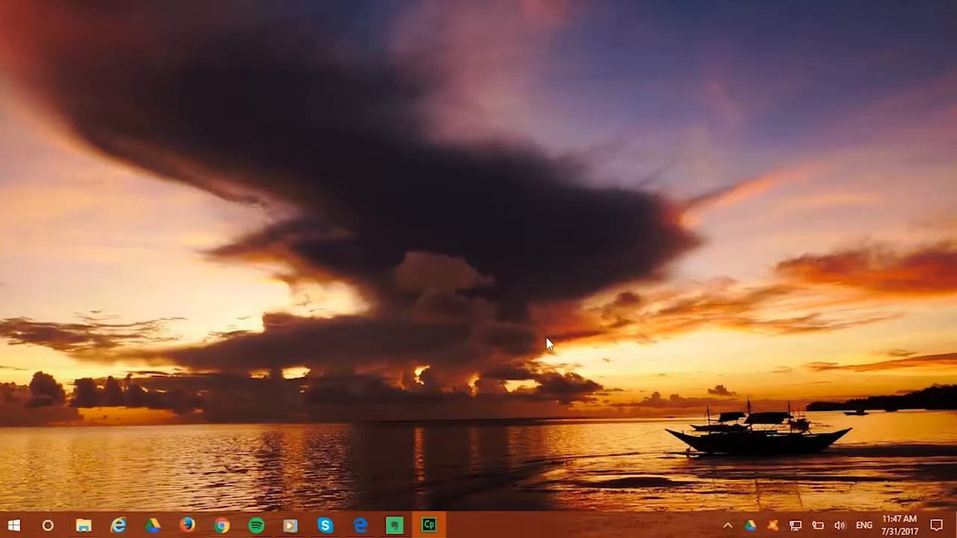
# - Launch Evernote and create a new notebook named 'Templates' in the notebook list
pyautogui.click(394, 526)
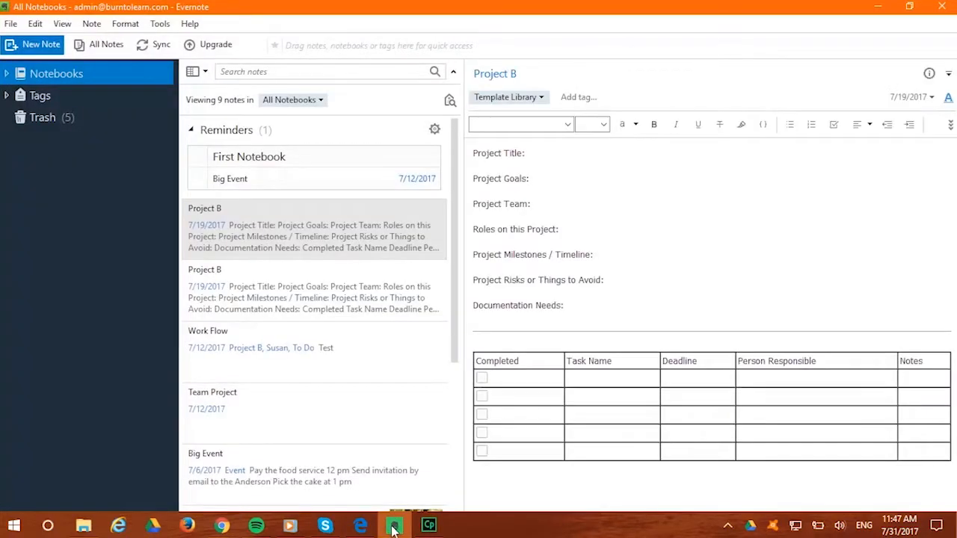
pyautogui.moveTo(143, 314)
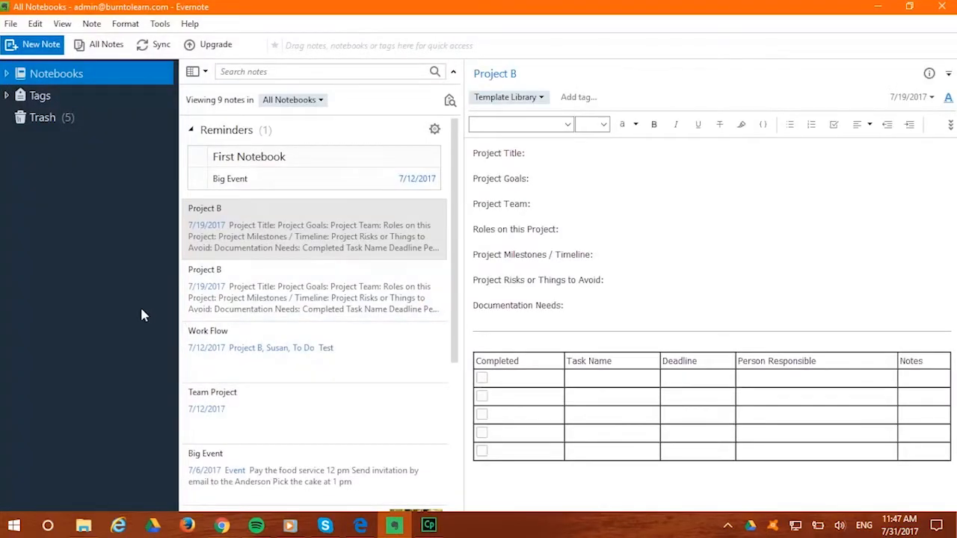
pyautogui.moveTo(152, 78)
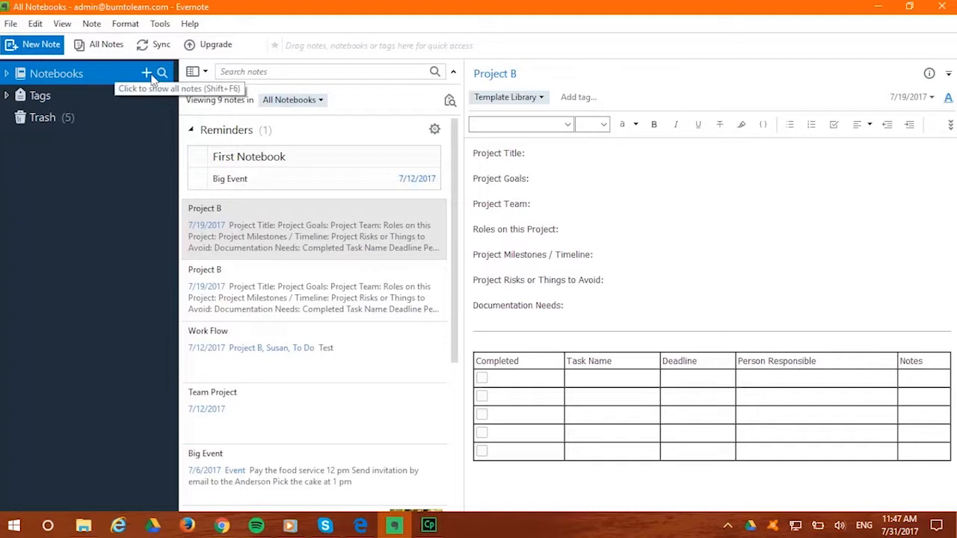
pyautogui.click(147, 73)
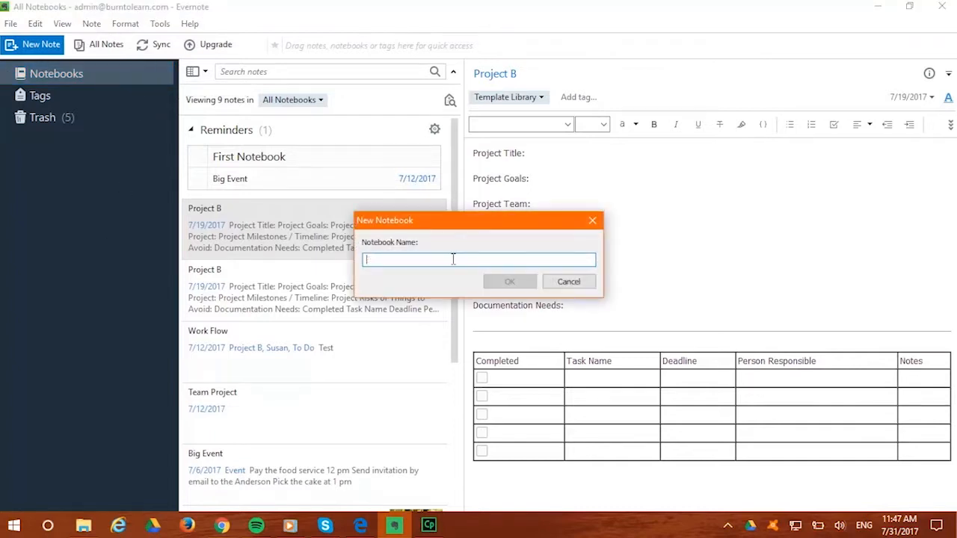
pyautogui.write('Templates')
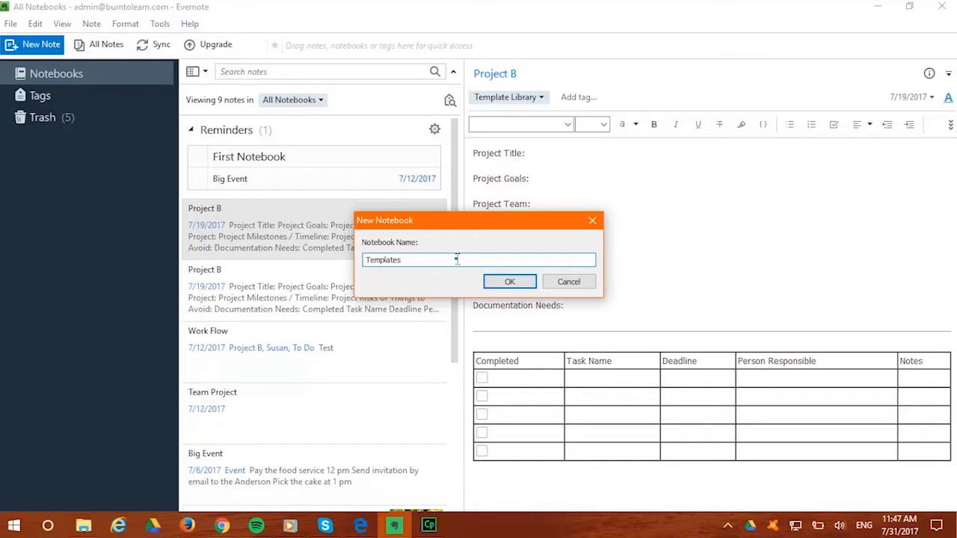
pyautogui.click(509, 281)
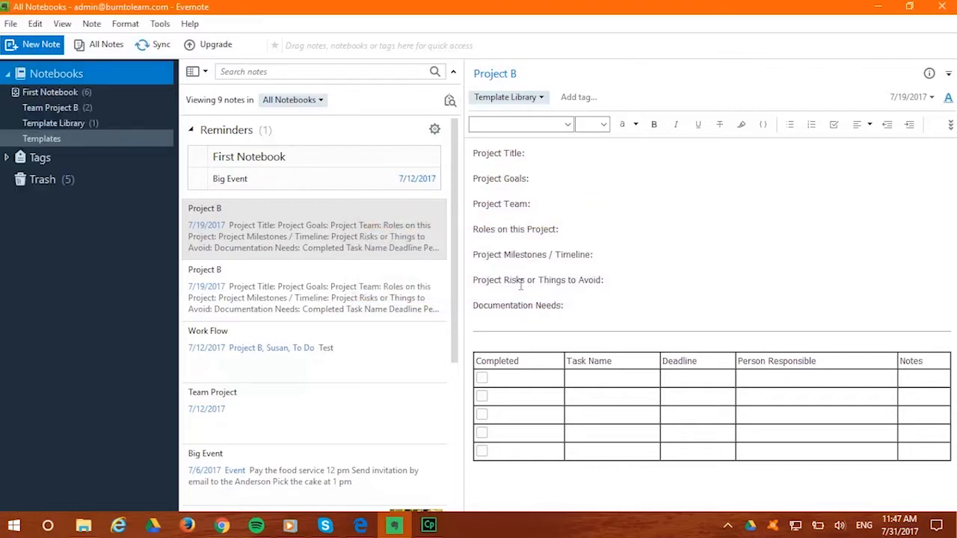